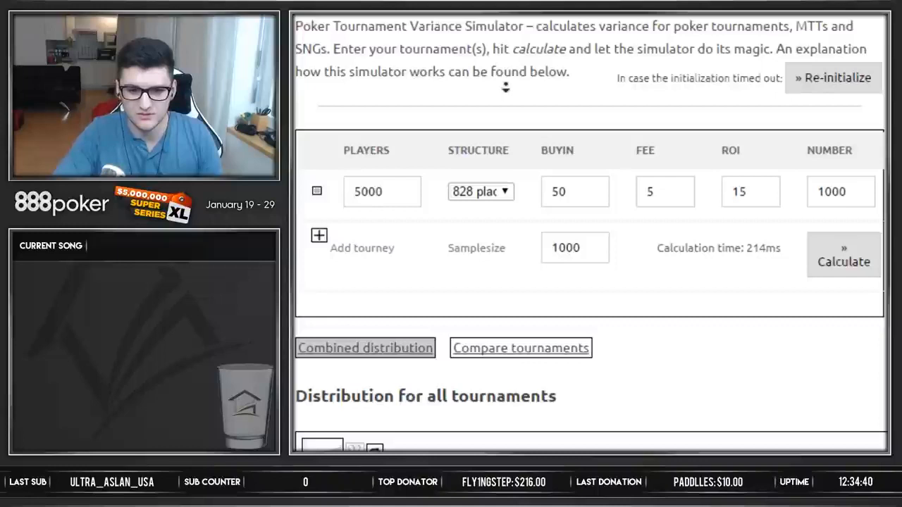
Review the 5000-player sample chart, then bring up the 200-player, $5, 40% ROI, 10000-tournament simulation
scroll(down, 3)
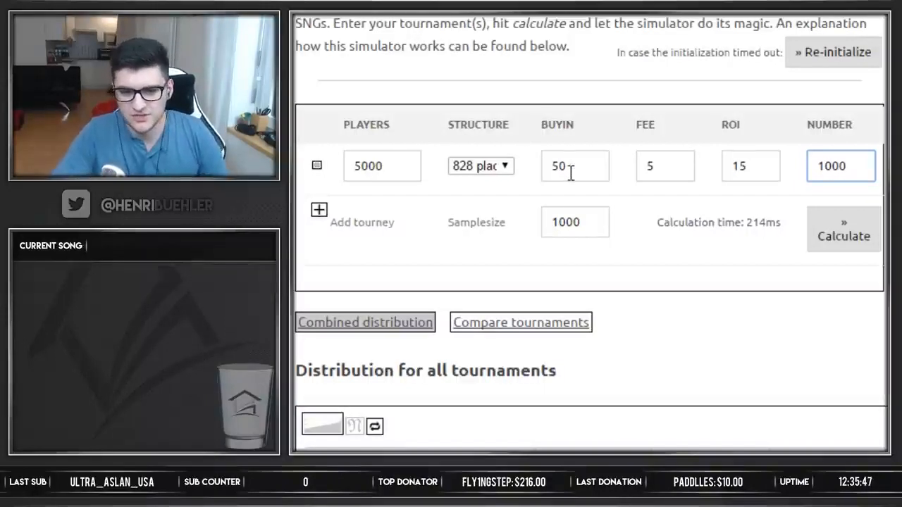
scroll(down, 3)
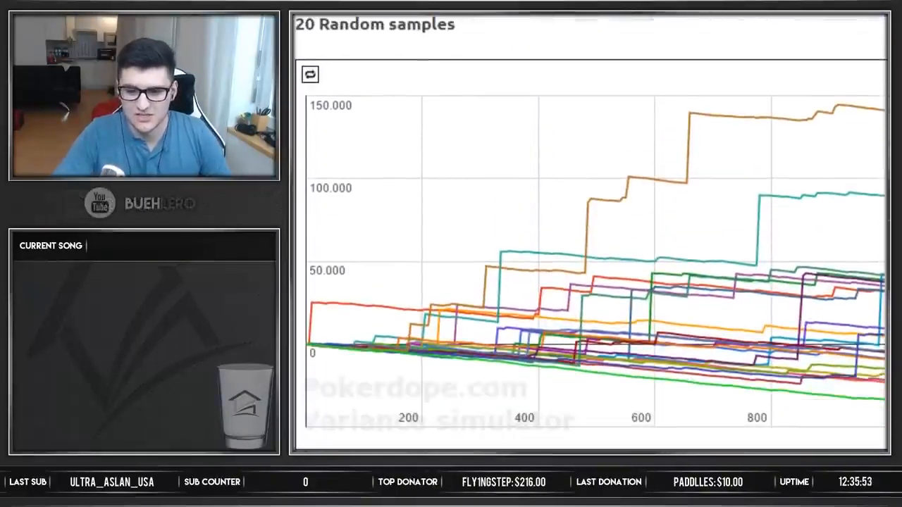
scroll(up, 3)
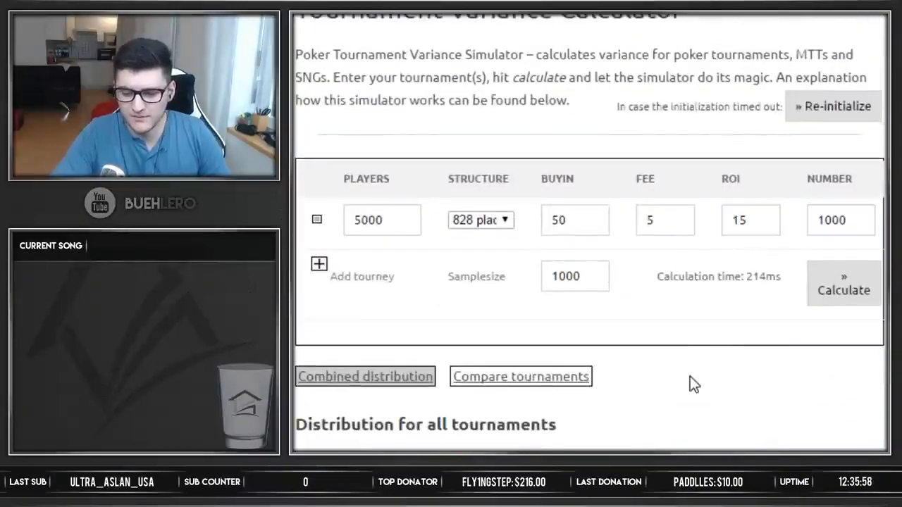
click(665, 219)
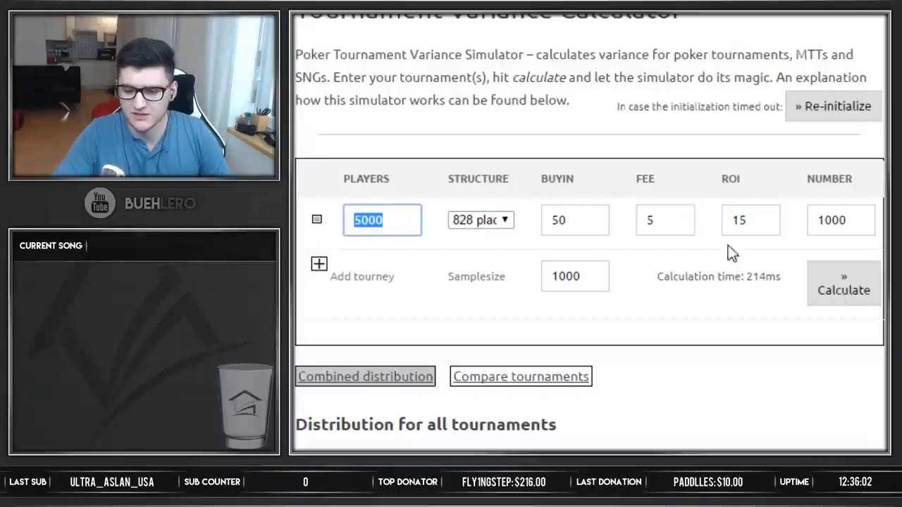
scroll(down, 3)
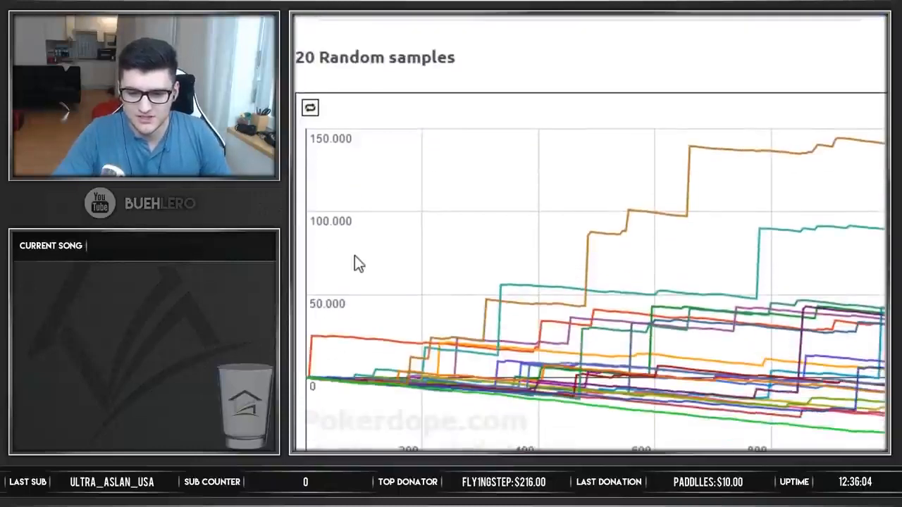
scroll(down, 3)
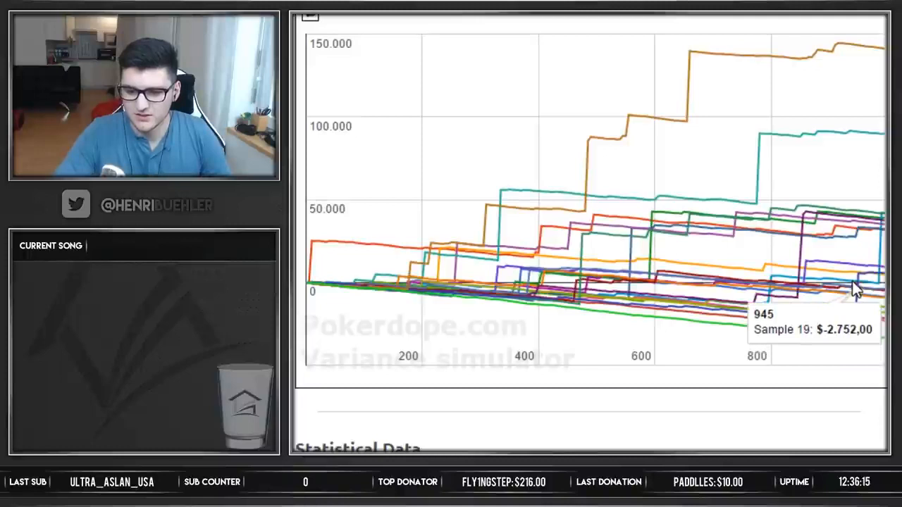
mouse_move(853, 243)
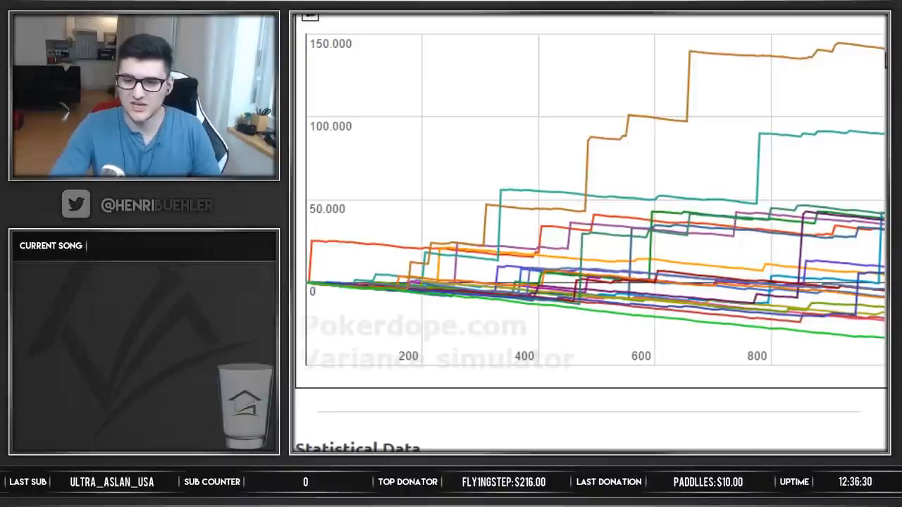
mouse_move(880, 129)
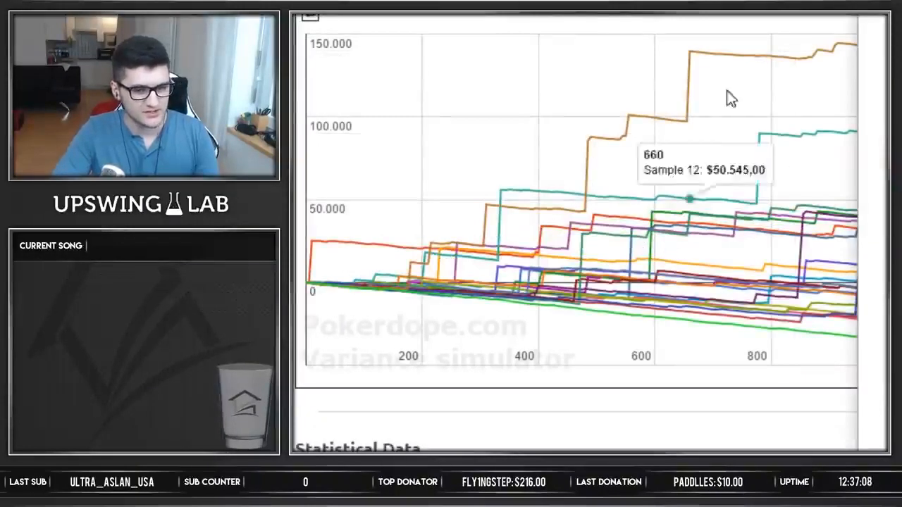
mouse_move(750, 256)
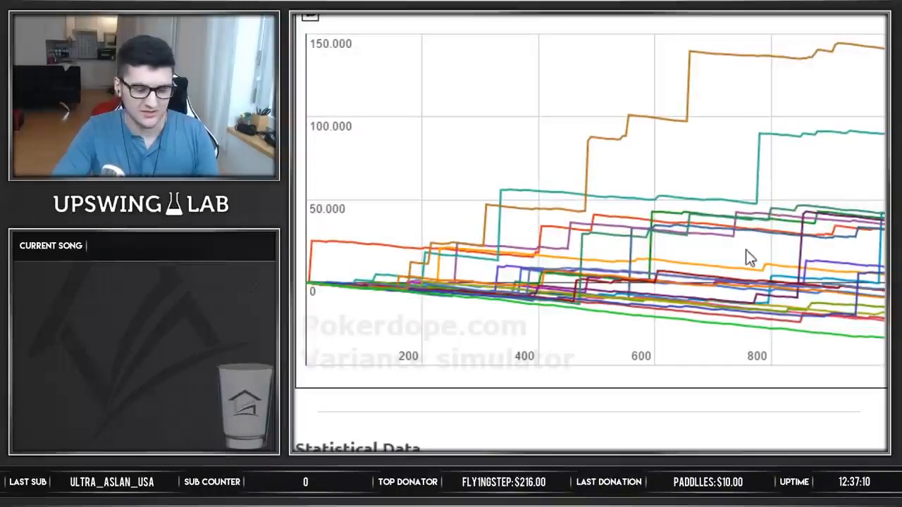
click(308, 29)
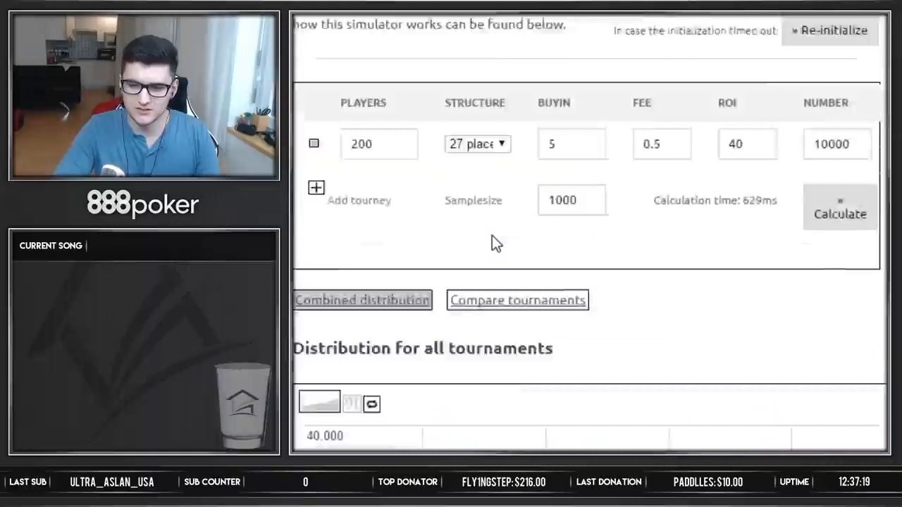
click(379, 141)
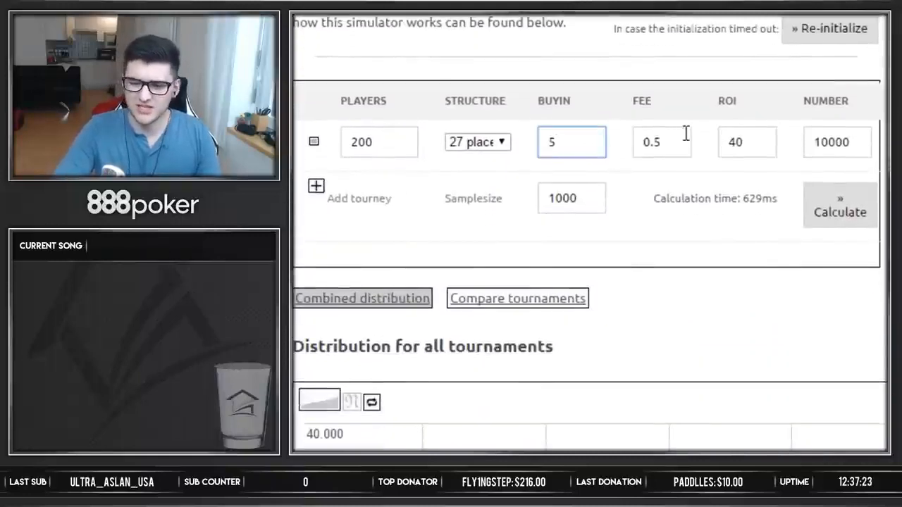
mouse_move(529, 164)
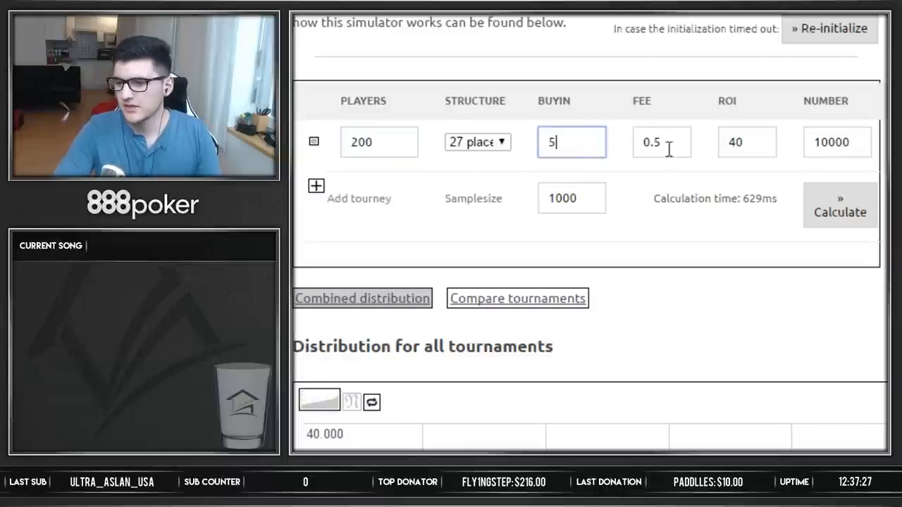
click(746, 142)
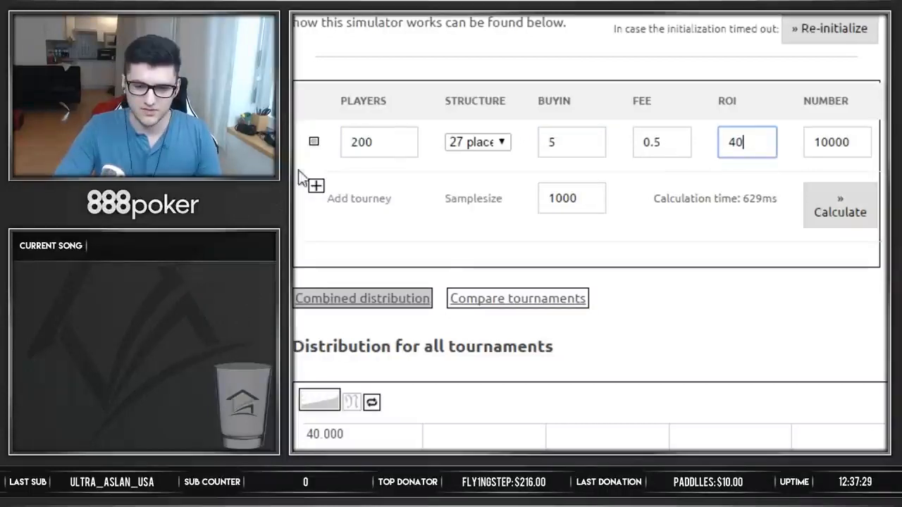
mouse_move(701, 158)
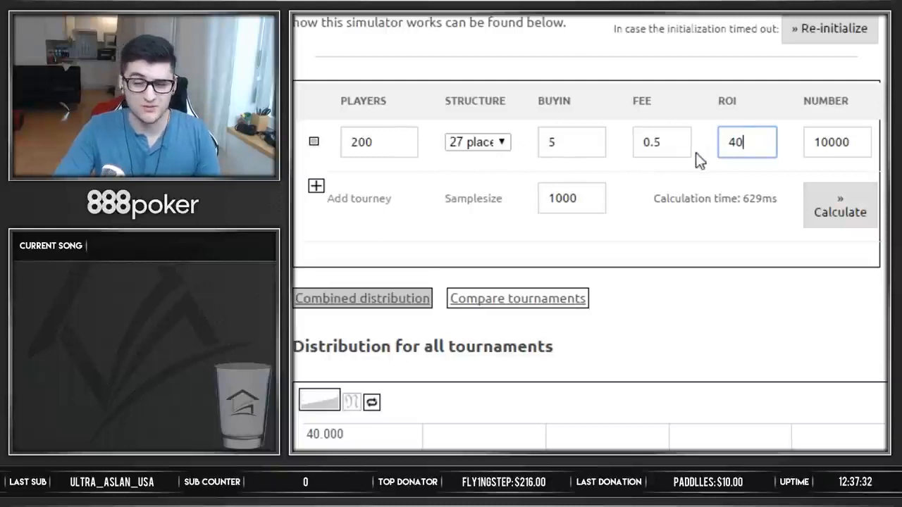
click(572, 142)
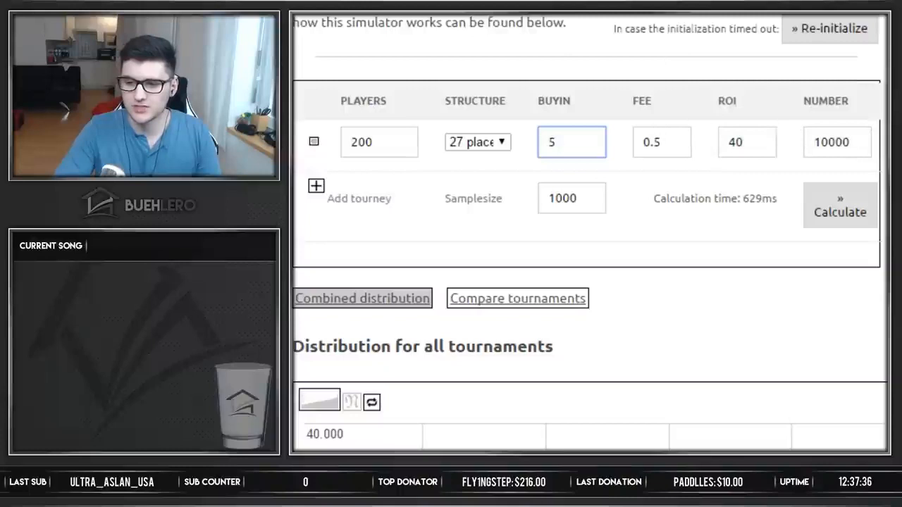
click(837, 142)
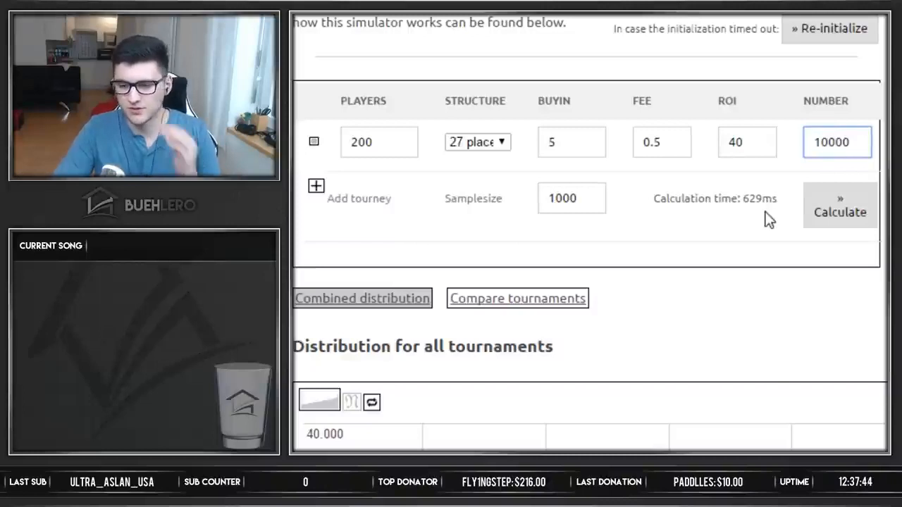
scroll(up, 3)
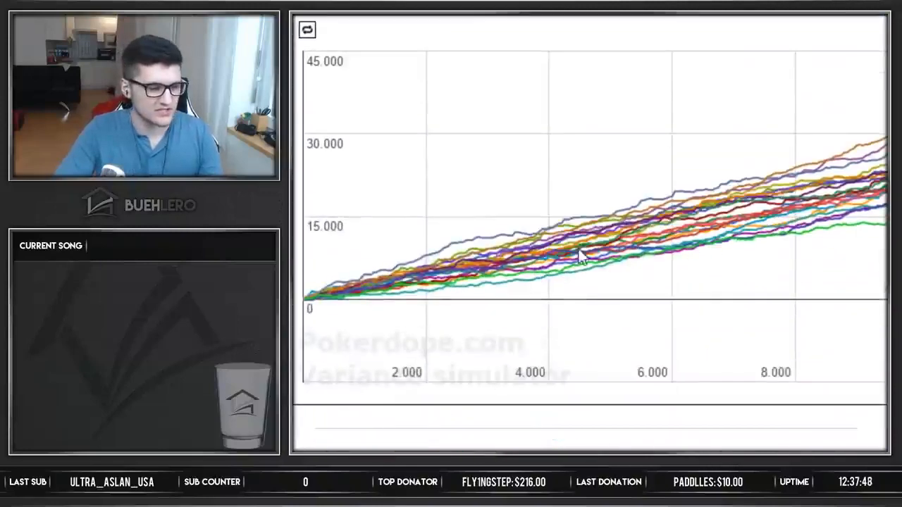
mouse_move(878, 226)
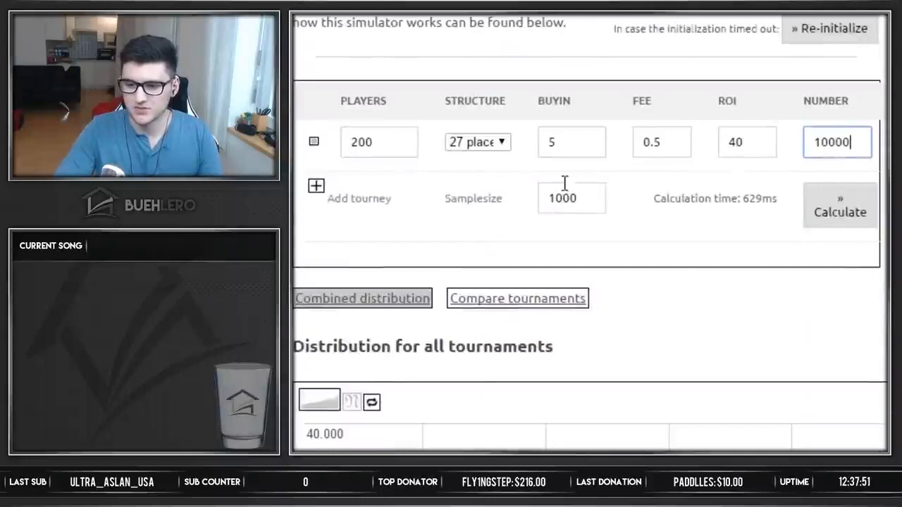
mouse_move(535, 144)
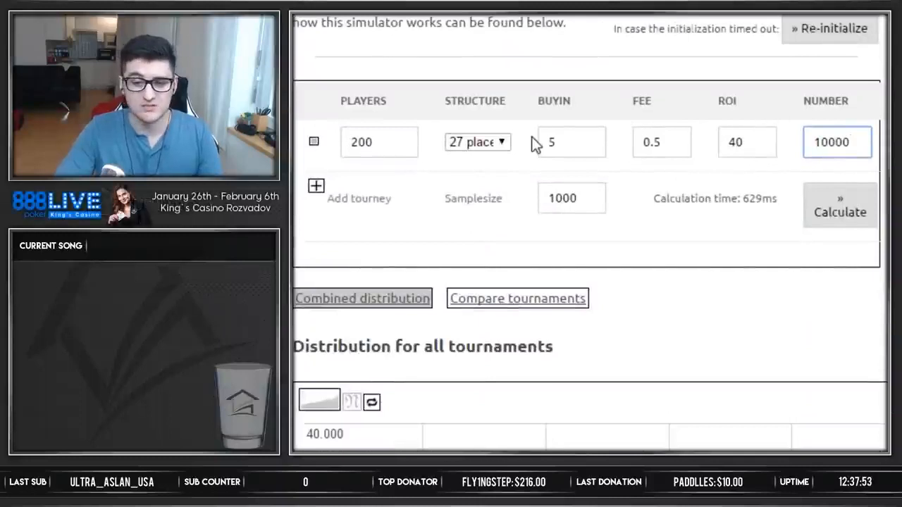
Inspect the 40% ROI small-tournament sample runs, then return to the 5000-player MTT graph
click(747, 142)
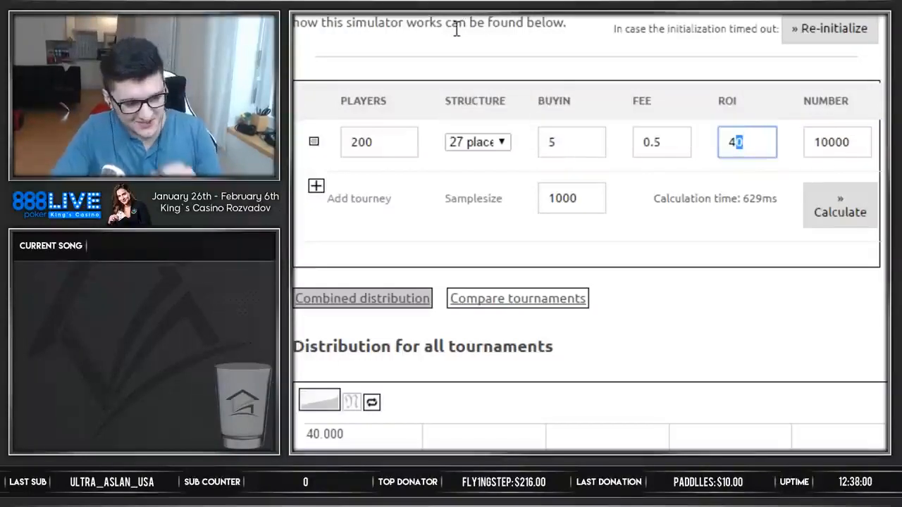
scroll(down, 3)
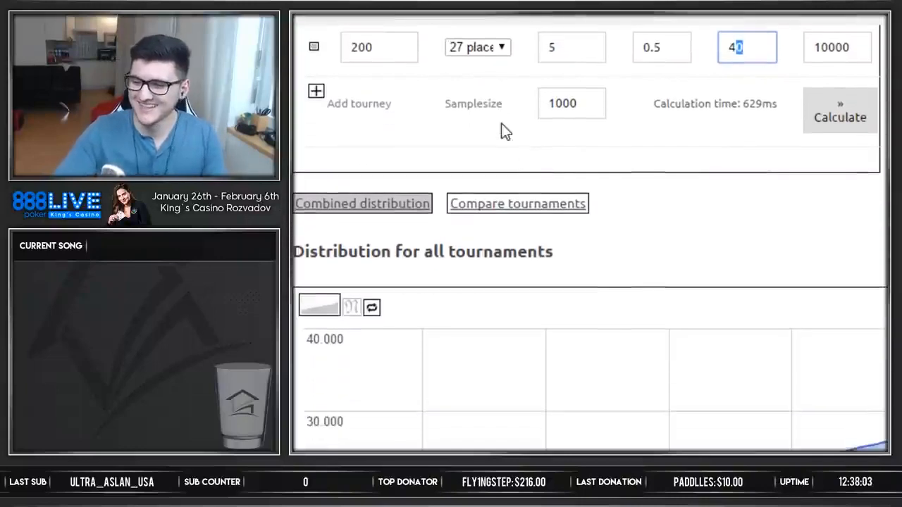
scroll(down, 3)
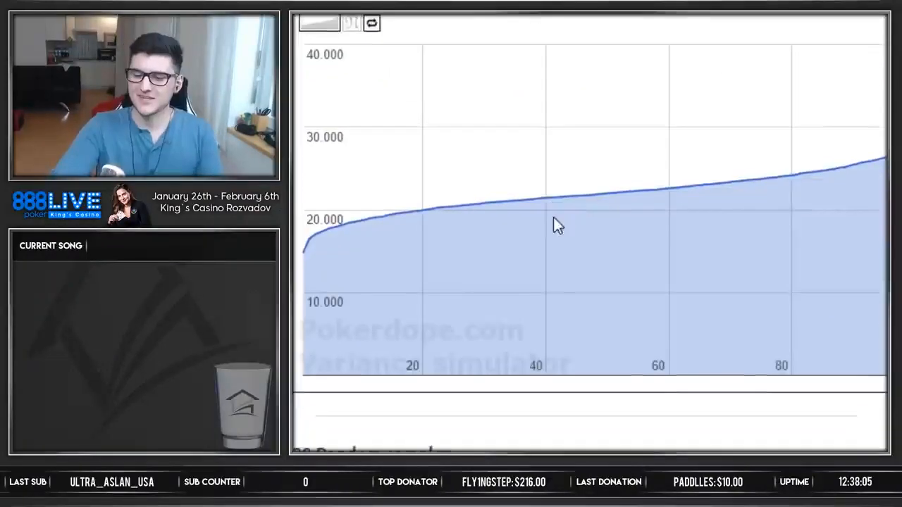
click(371, 23)
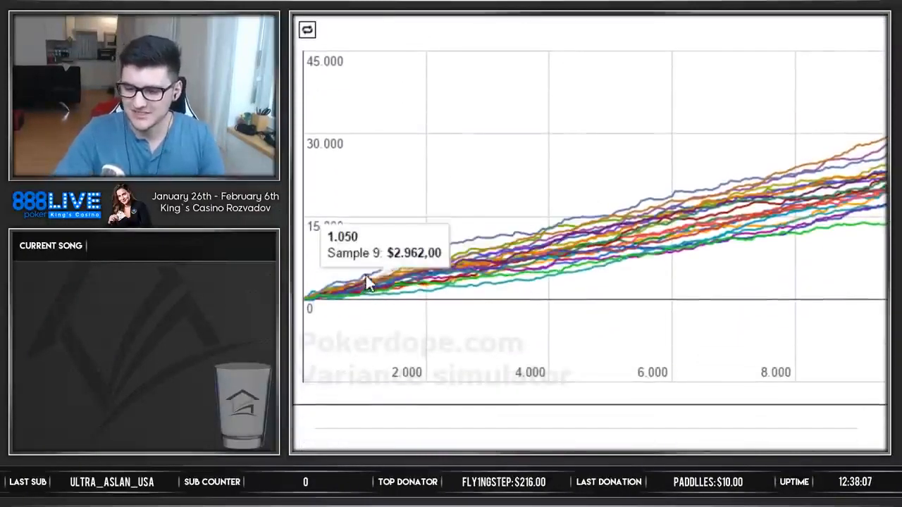
mouse_move(620, 219)
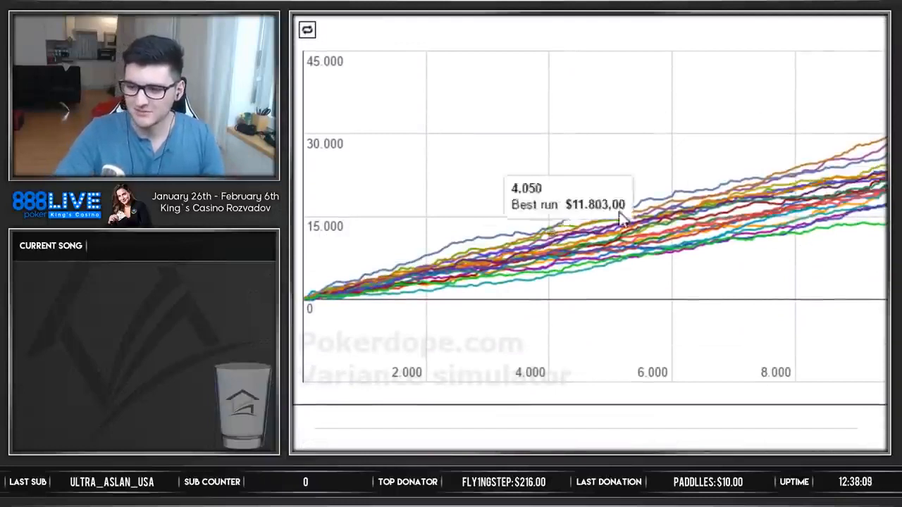
mouse_move(825, 173)
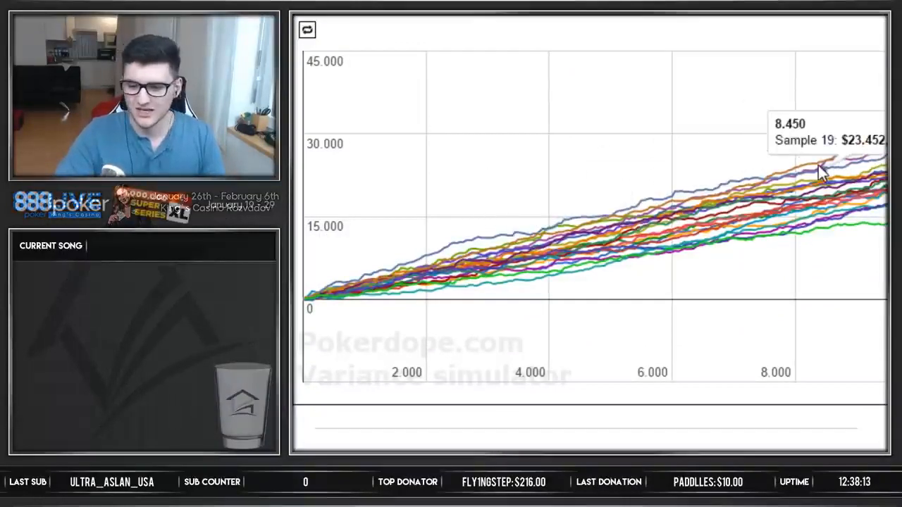
click(307, 29)
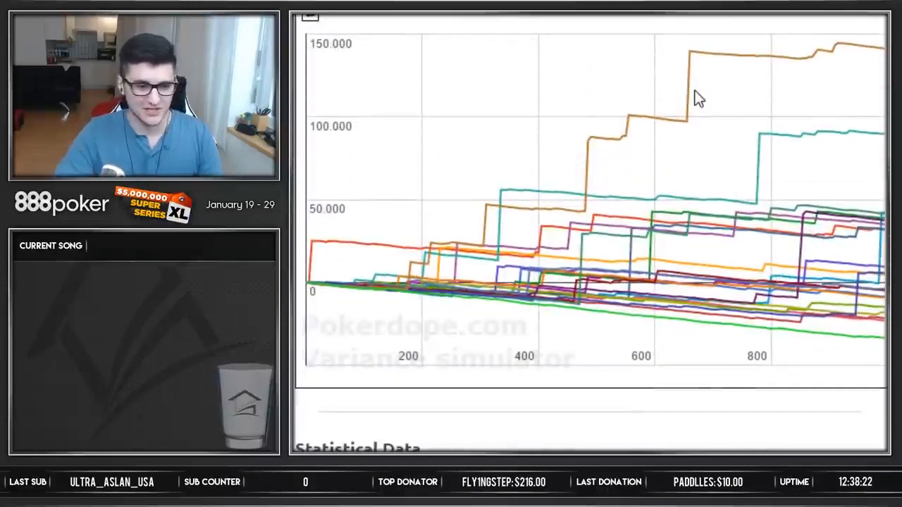
mouse_move(829, 335)
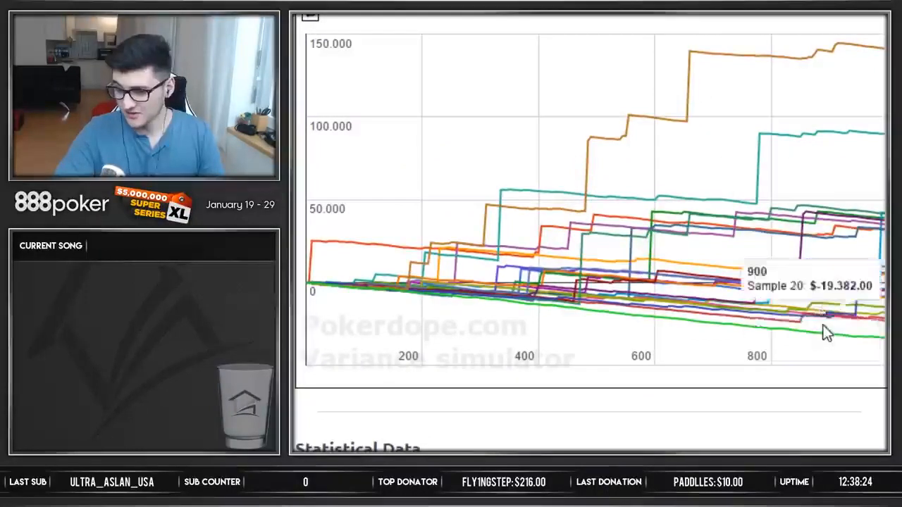
mouse_move(792, 328)
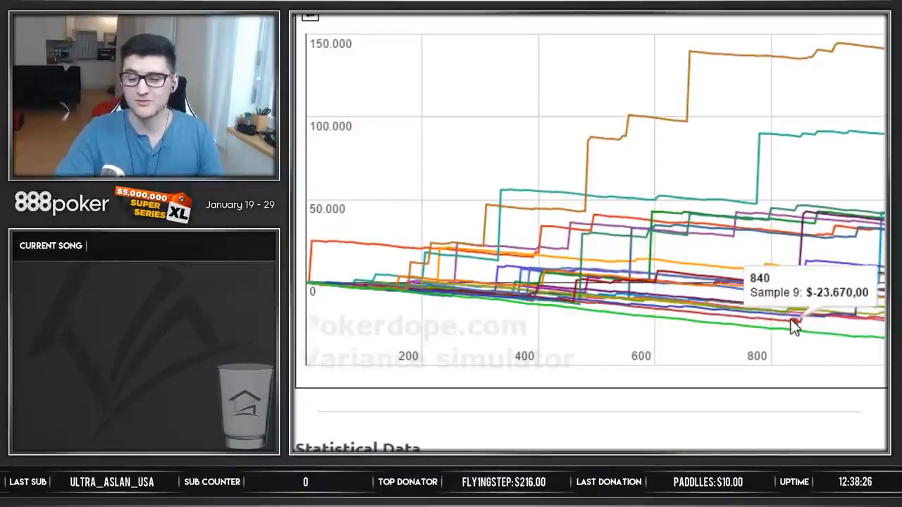
mouse_move(795, 87)
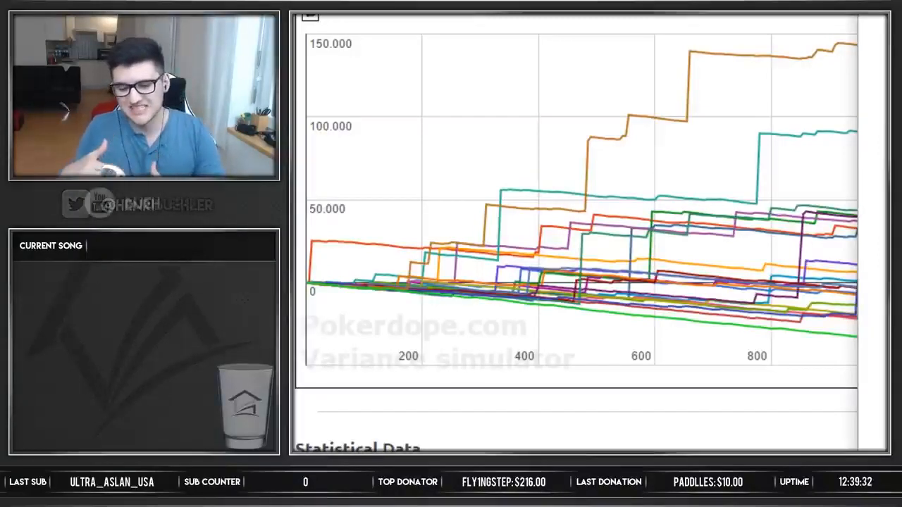
Return to the 10000 small 200-player tournaments' sample graph
click(307, 30)
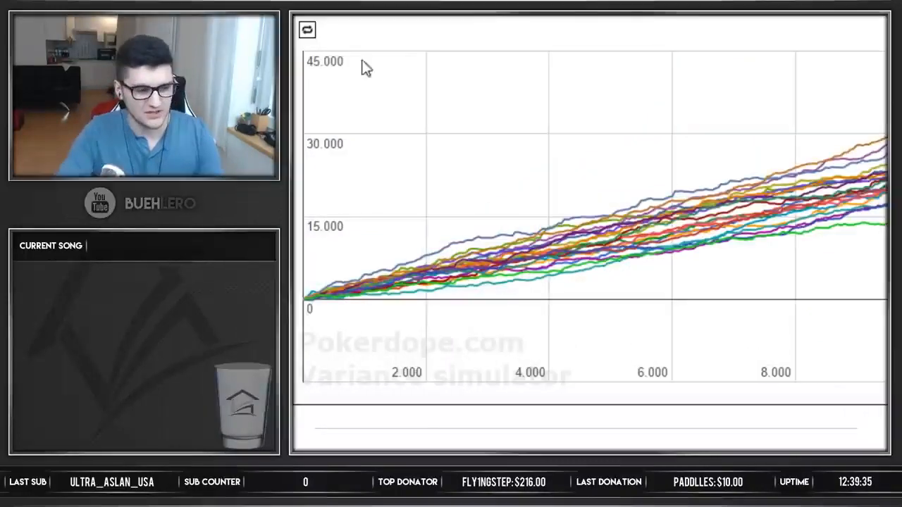
mouse_move(435, 78)
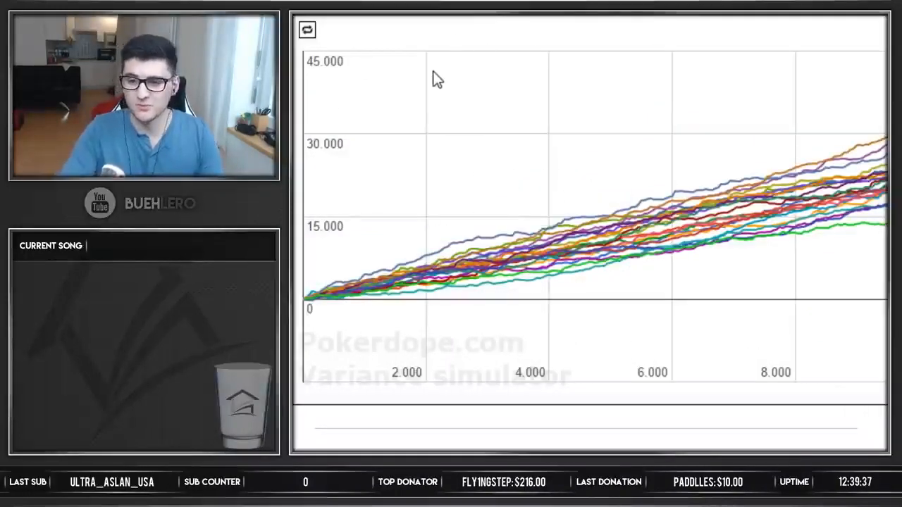